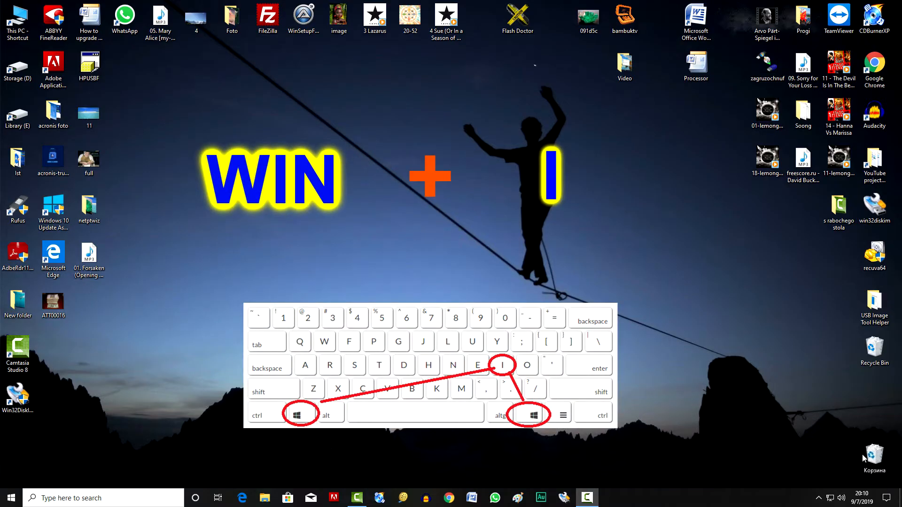
# - Reach the Sign-in options page under Accounts in Windows Settings
pyautogui.press('win+i')
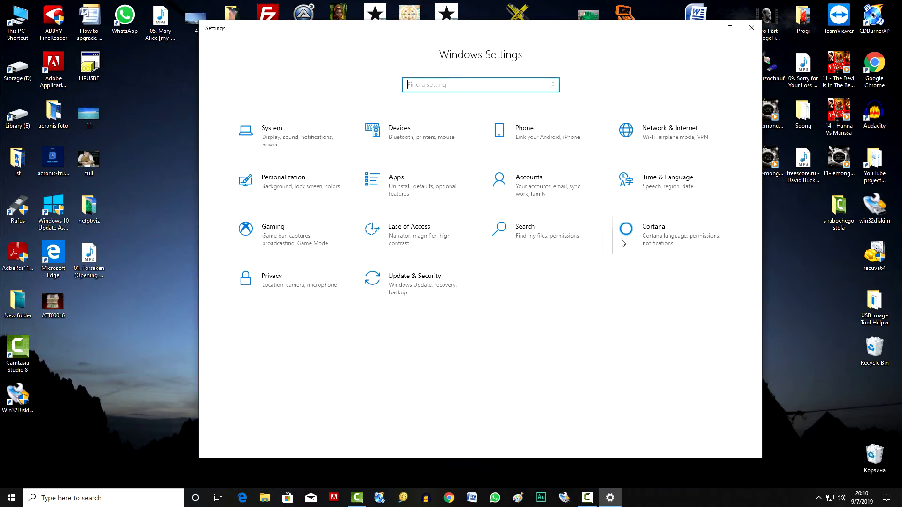
pyautogui.click(528, 184)
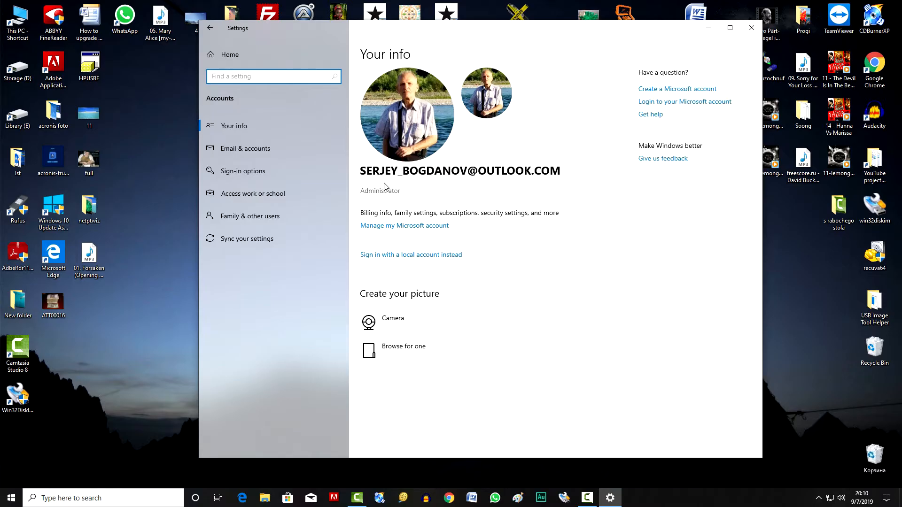
pyautogui.click(243, 171)
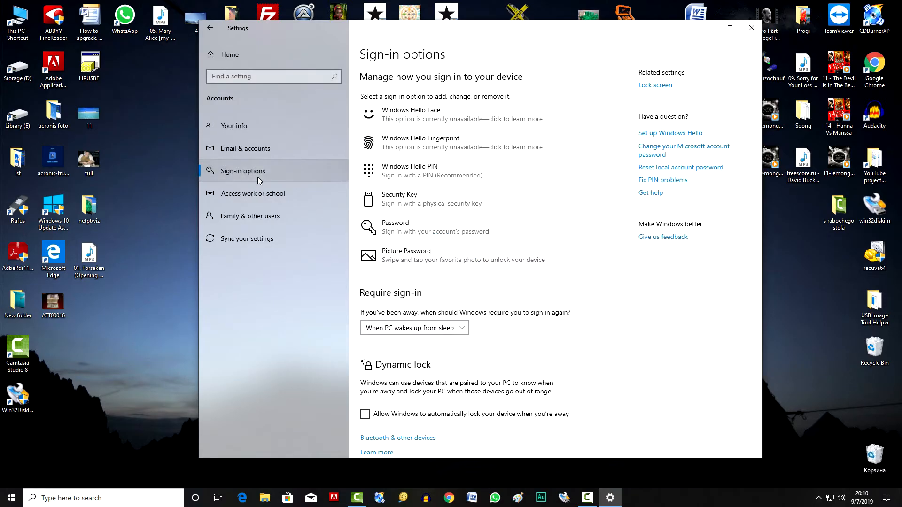
pyautogui.moveTo(445, 174)
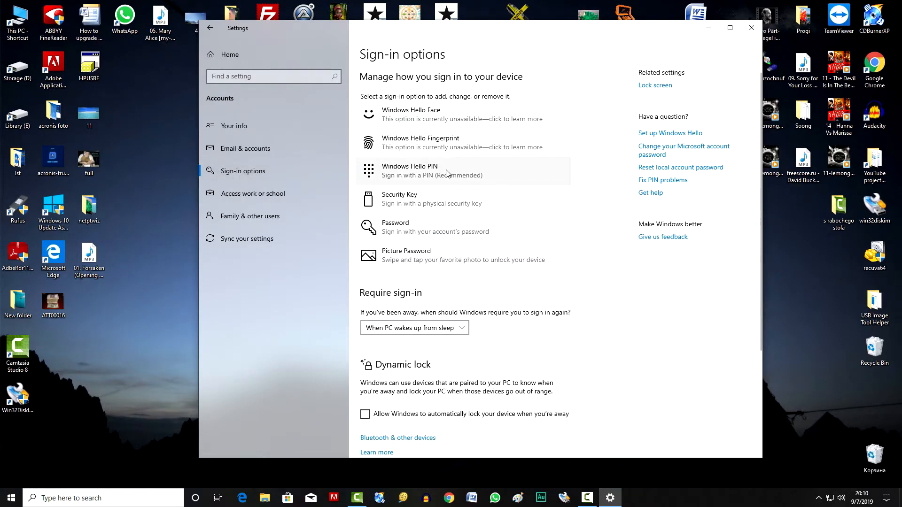
# - Remove the Windows Hello PIN, verifying with the account password
pyautogui.click(463, 171)
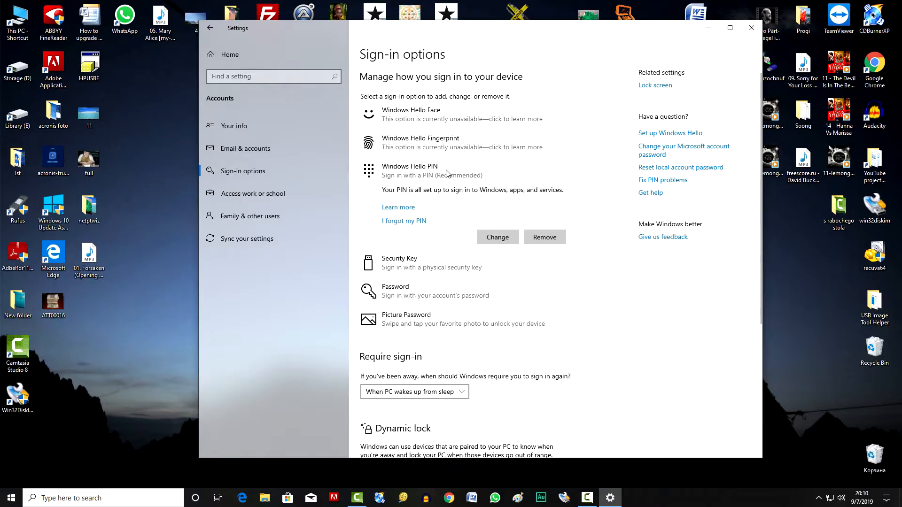
pyautogui.moveTo(544, 237)
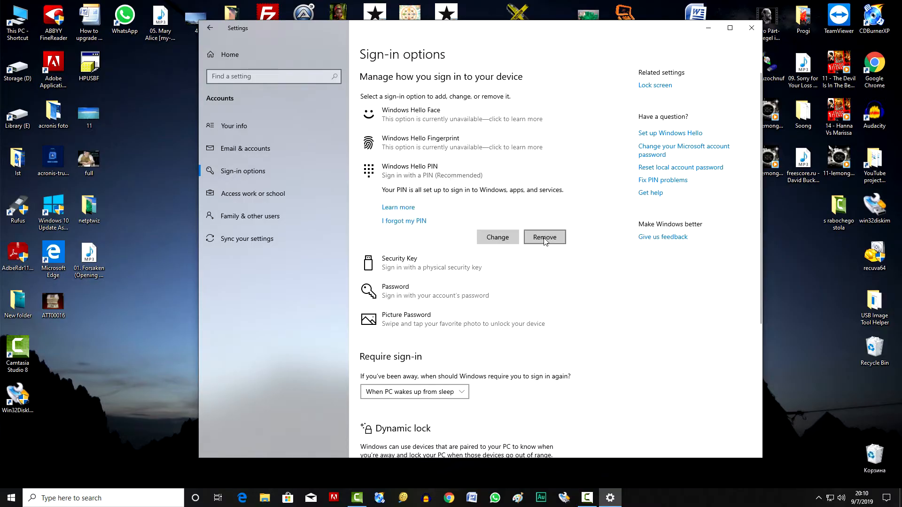
pyautogui.click(544, 236)
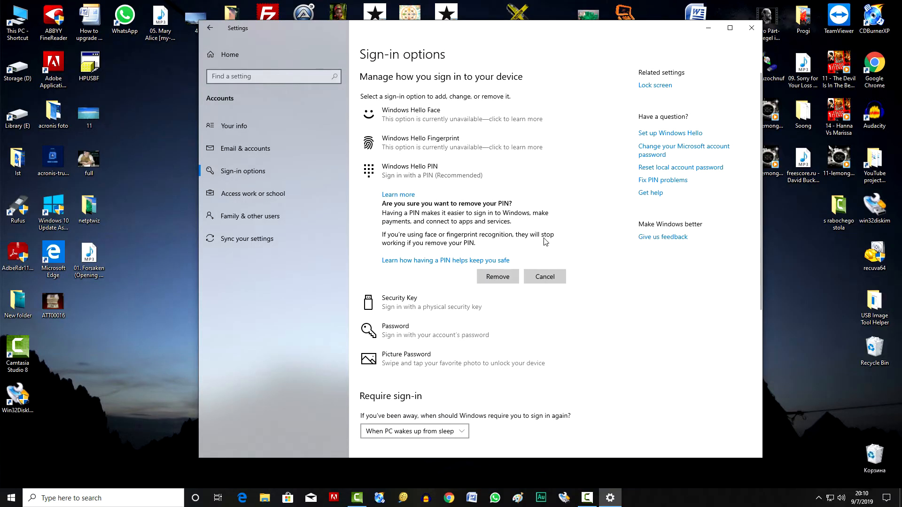
pyautogui.moveTo(493, 248)
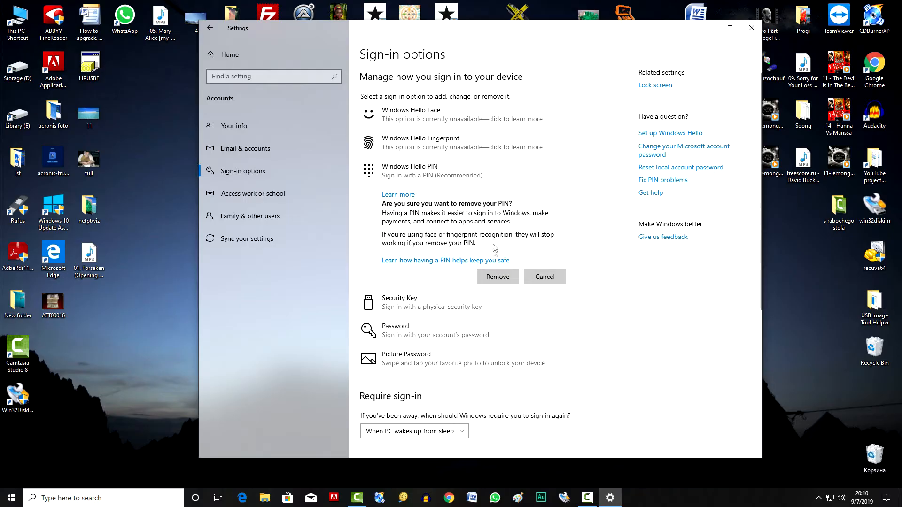
pyautogui.click(497, 277)
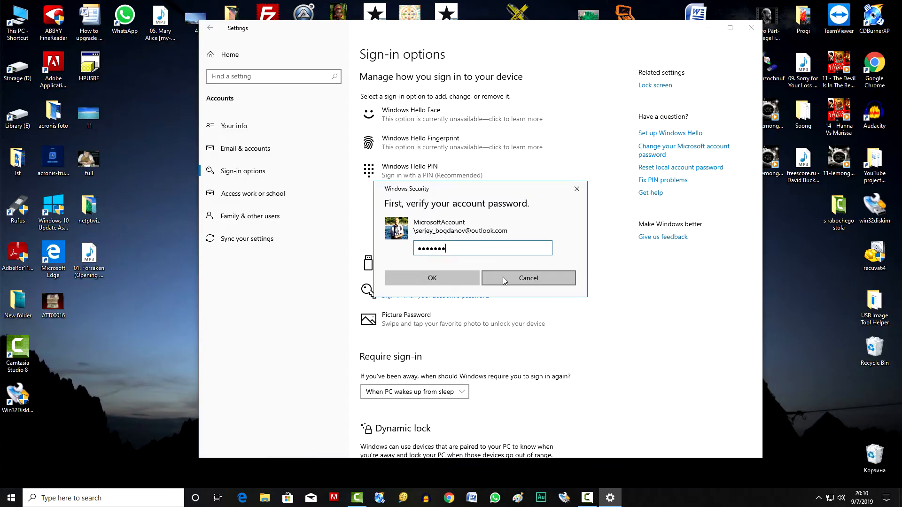
pyautogui.write('••••')
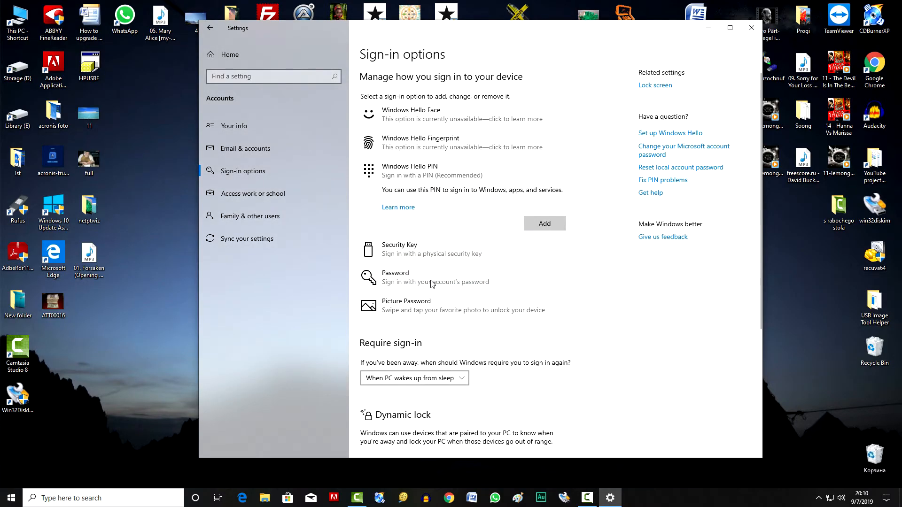
pyautogui.moveTo(577, 223)
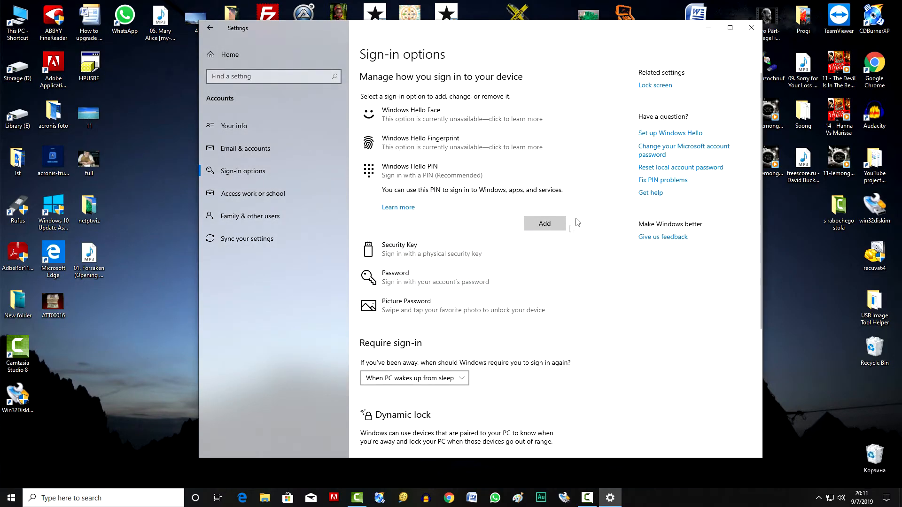
# - Restart the computer from the Start menu
pyautogui.click(750, 28)
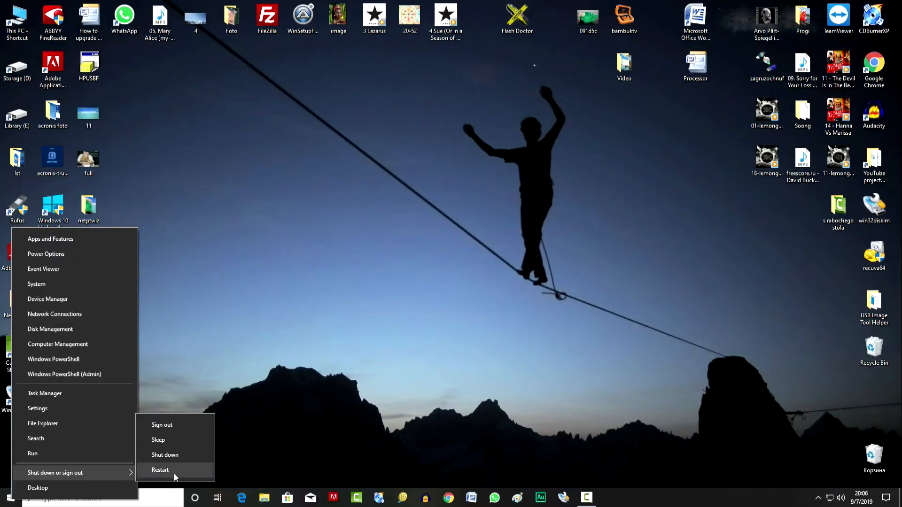
pyautogui.click(160, 470)
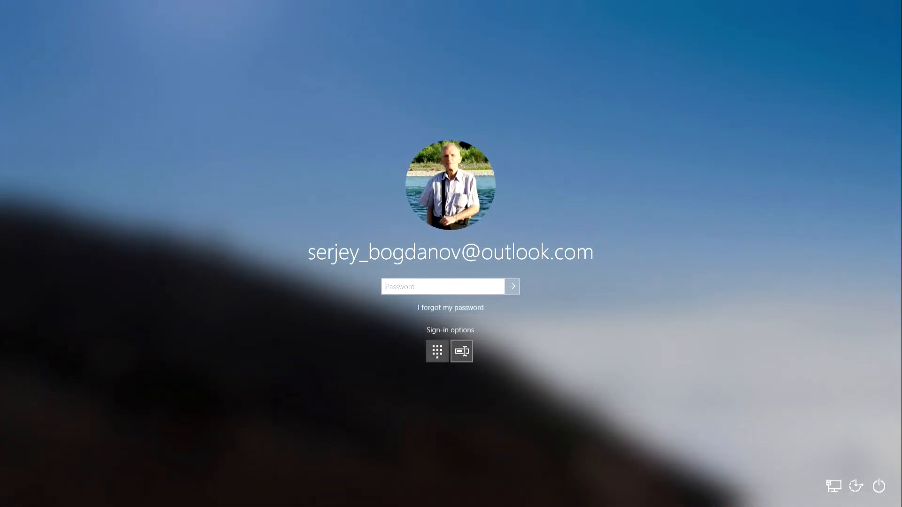
# - Enter the account password at the sign-in screen to reach the desktop
pyautogui.write('password')
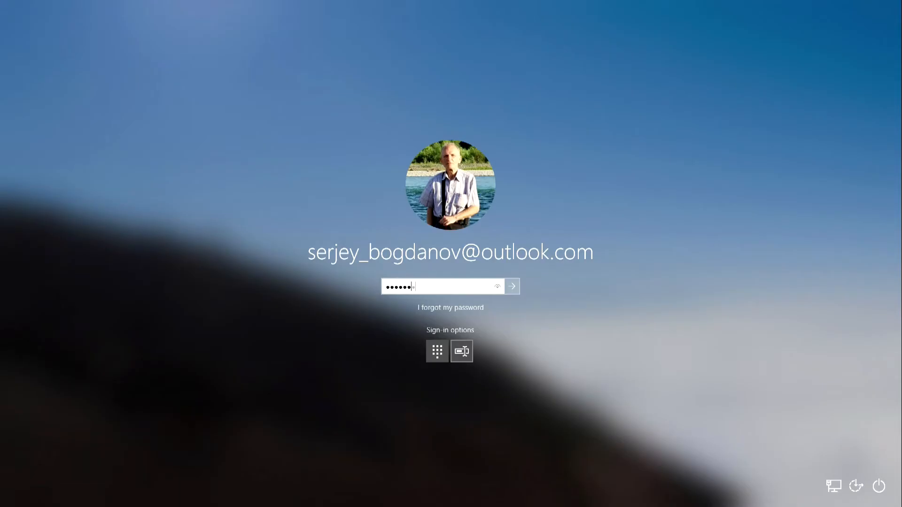
pyautogui.write('password')
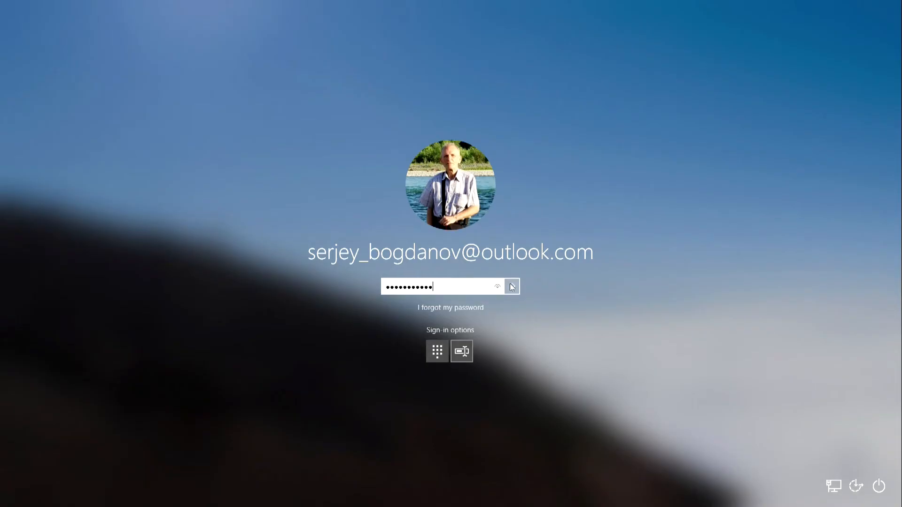
pyautogui.click(510, 286)
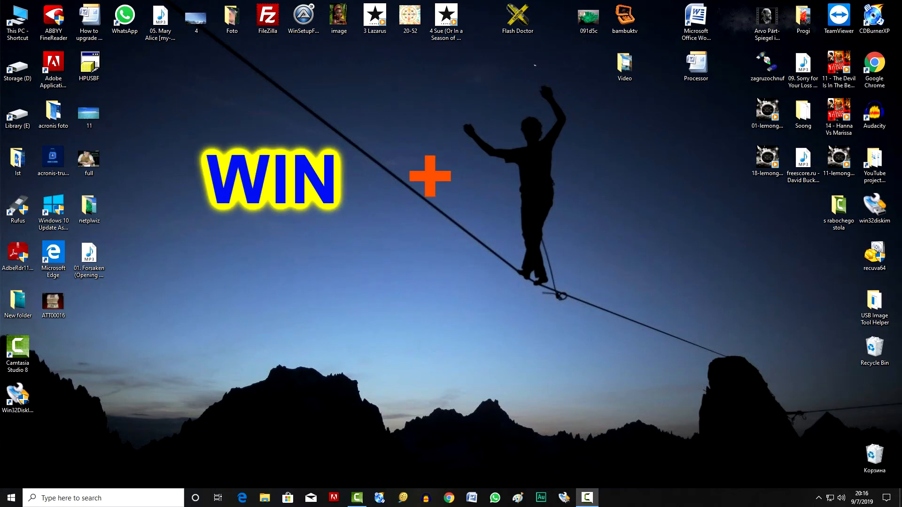
# - Run netplwiz from the Run box to bring up the User Accounts window
pyautogui.press('win+r')
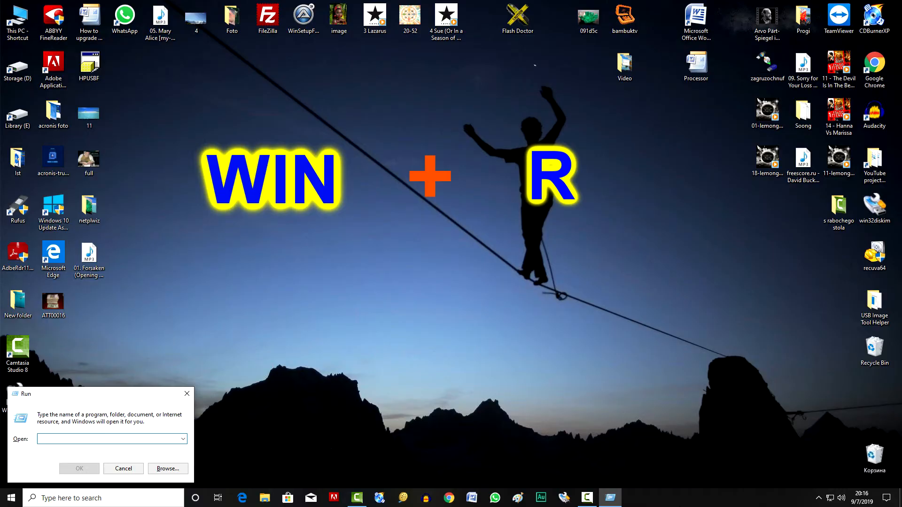
pyautogui.write('net')
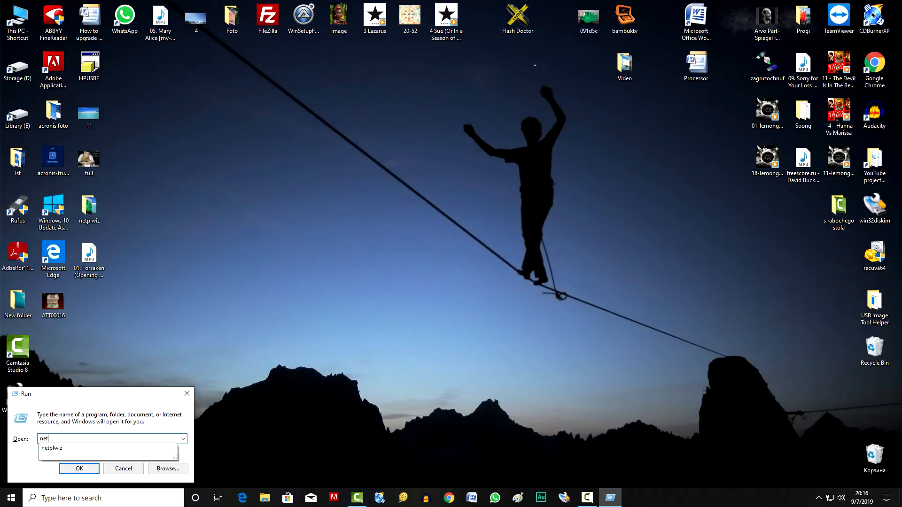
pyautogui.write('plw')
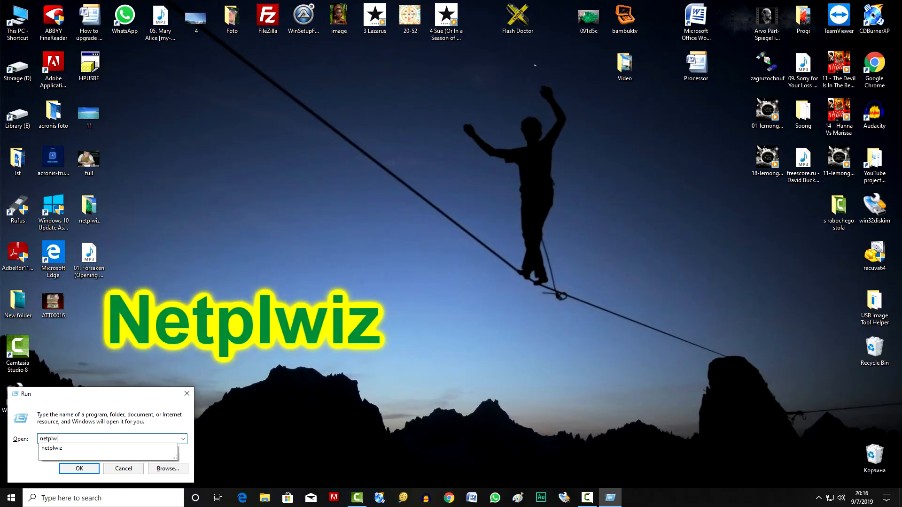
pyautogui.press('Return')
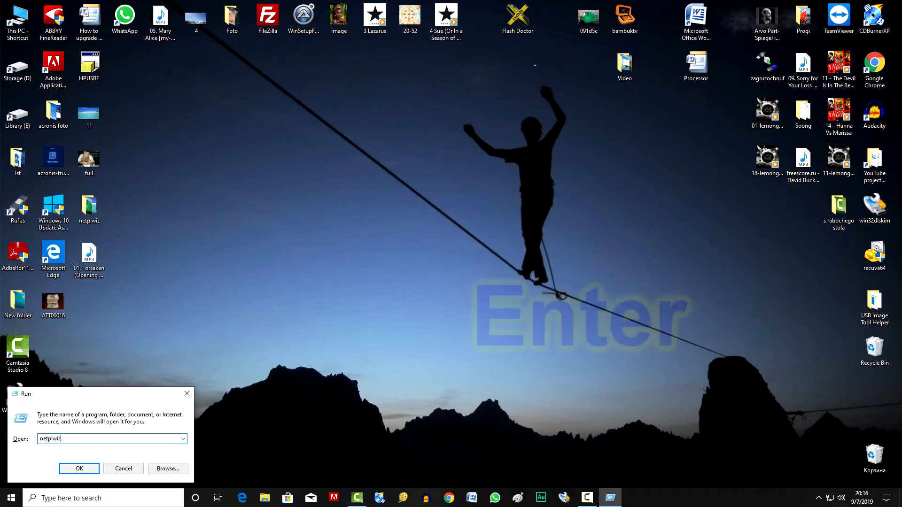
pyautogui.click(79, 468)
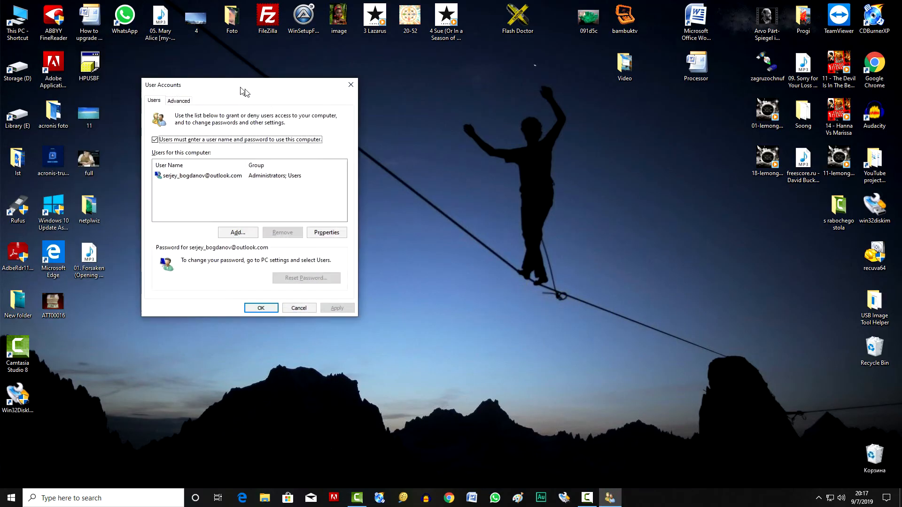
# - Turn off 'Users must enter a user name and password', confirm the auto sign-in credentials, and close User Accounts
pyautogui.moveTo(241, 85); pyautogui.dragTo(418, 140)
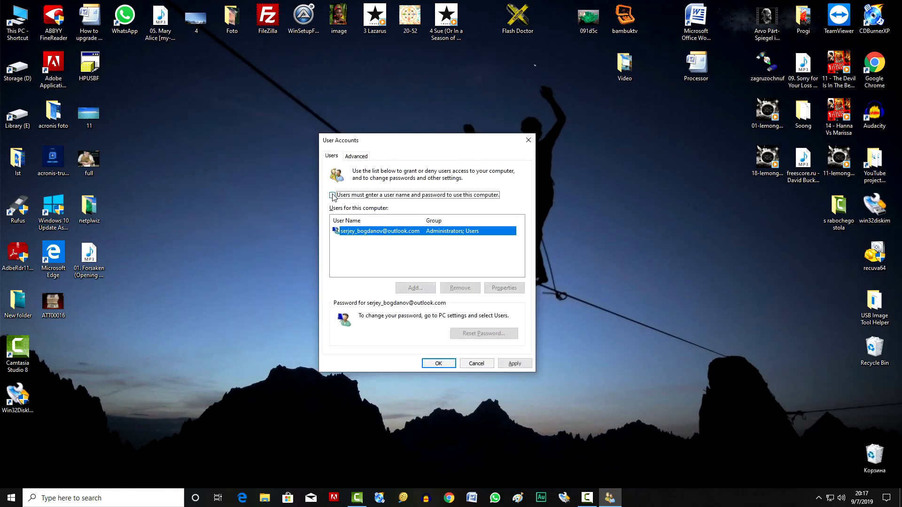
pyautogui.click(332, 195)
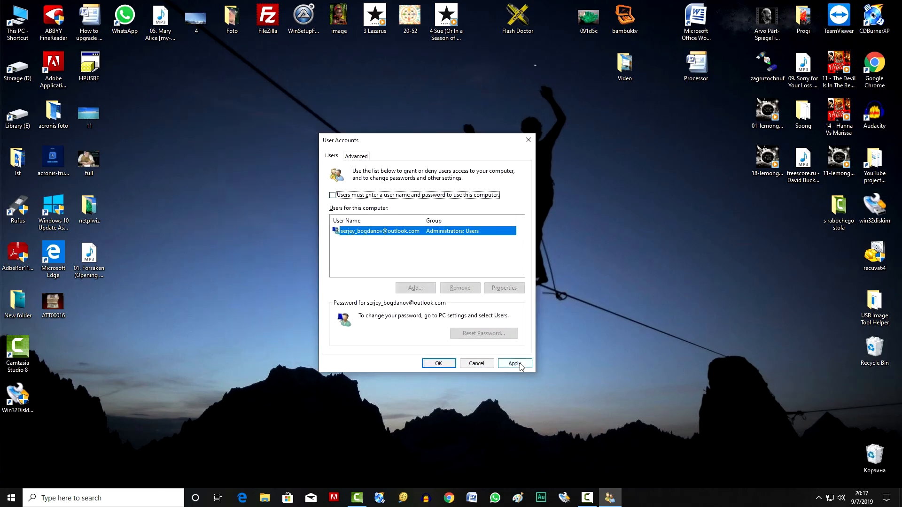
pyautogui.click(513, 363)
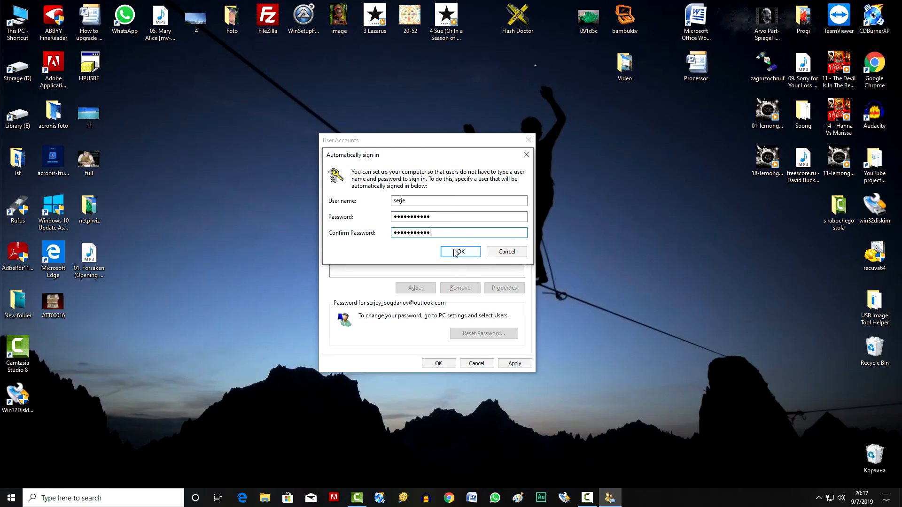
pyautogui.click(459, 252)
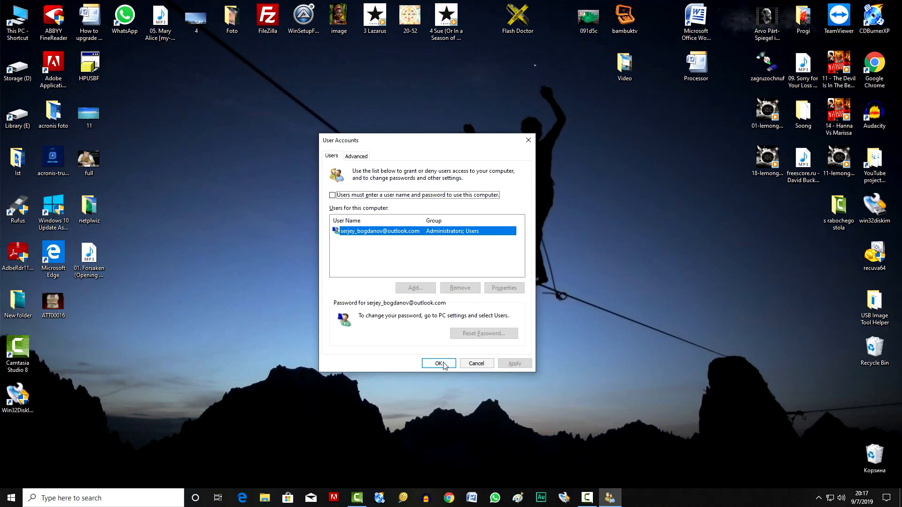
pyautogui.click(438, 363)
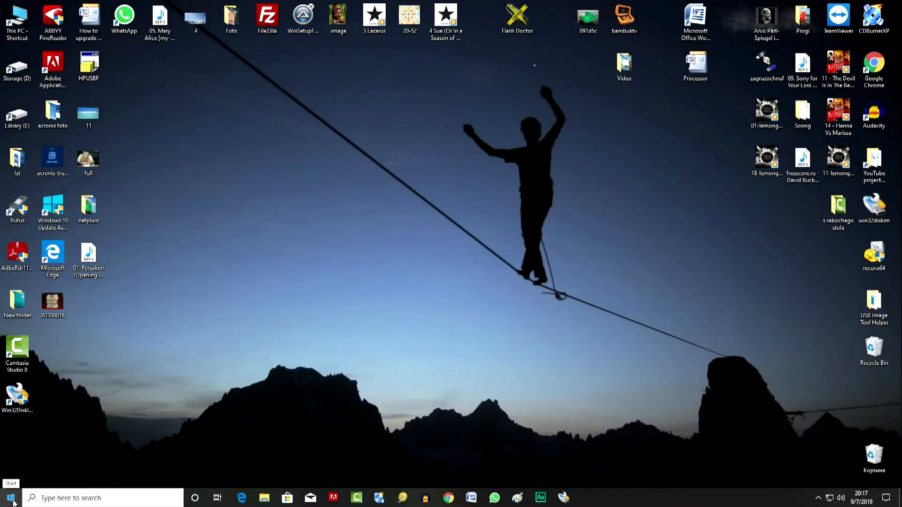
# - Restart the computer from the Start button's shortcut menu
pyautogui.rightClick(11, 497)
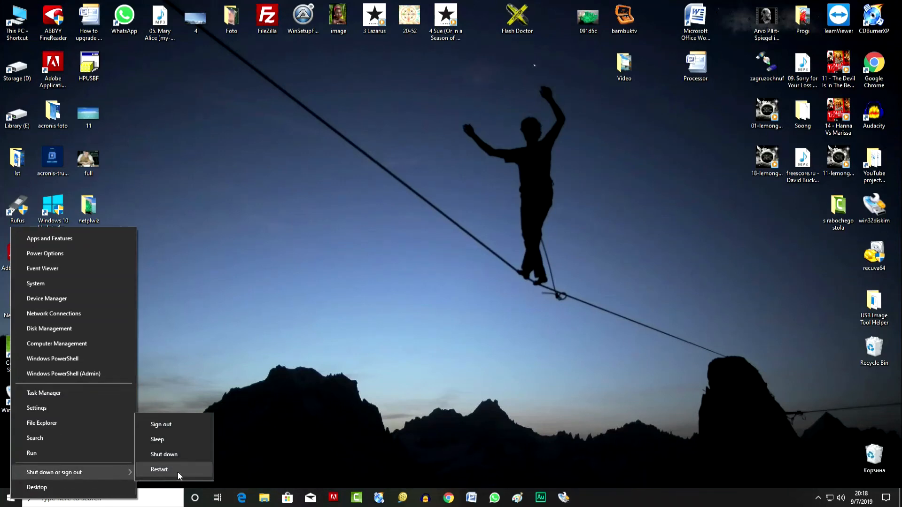
pyautogui.click(159, 469)
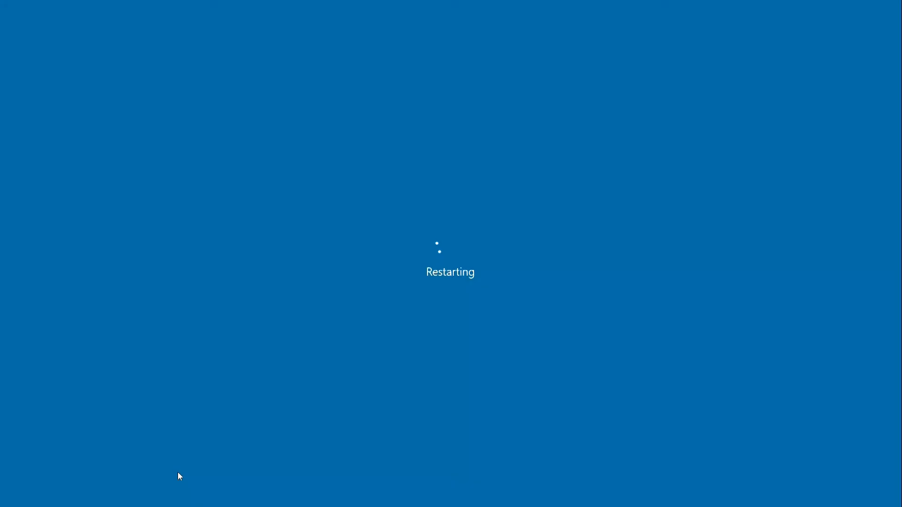